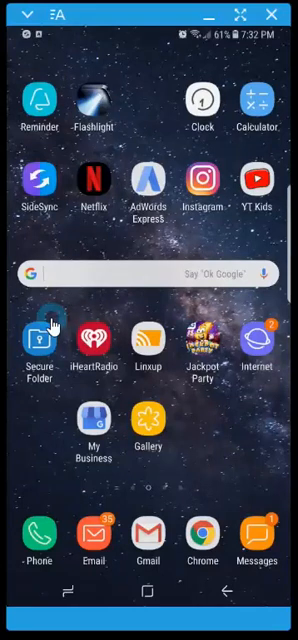
mouse_move(127, 373)
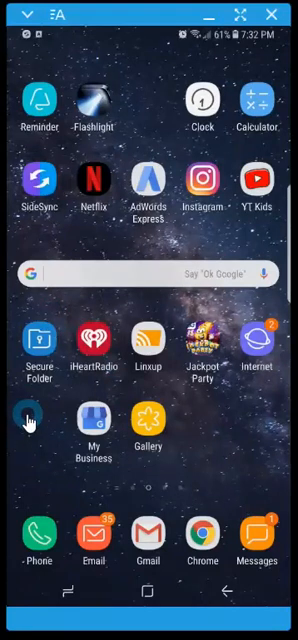
mouse_move(32, 420)
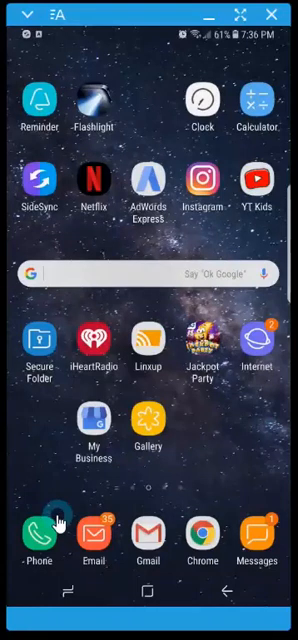
mouse_move(122, 558)
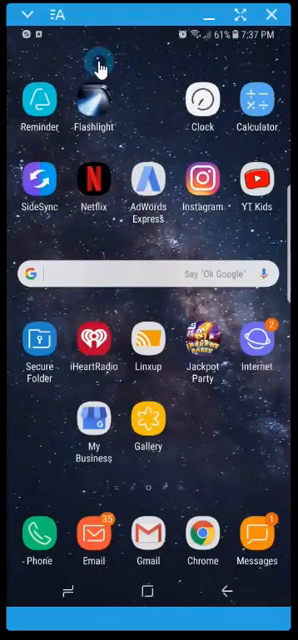
mouse_move(146, 344)
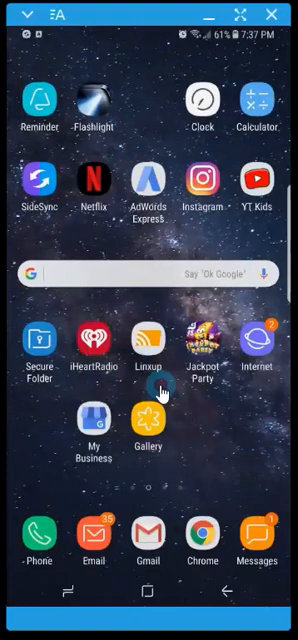
mouse_move(36, 553)
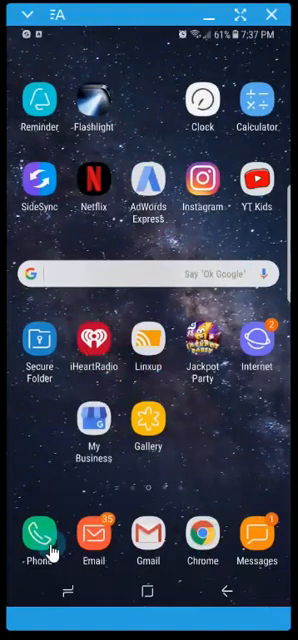
mouse_move(233, 444)
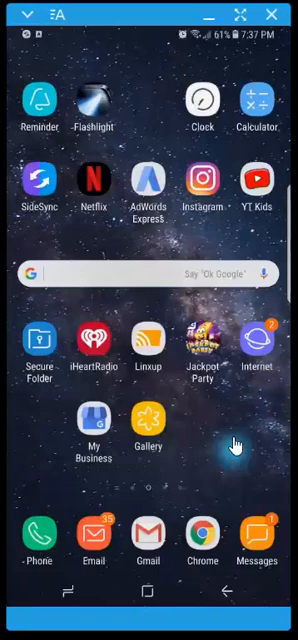
Browse the app list and device settings to view Chrome's app information
left_click(233, 447)
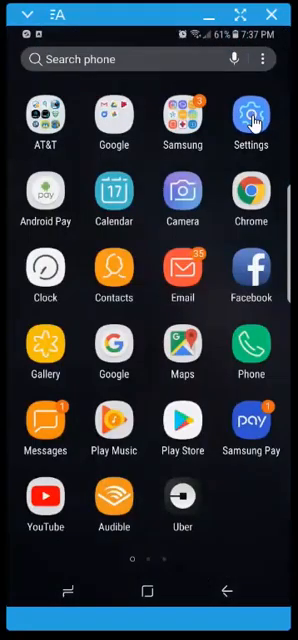
left_click(251, 120)
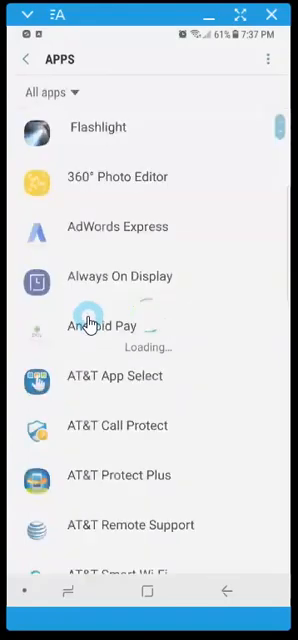
scroll("down", 3)
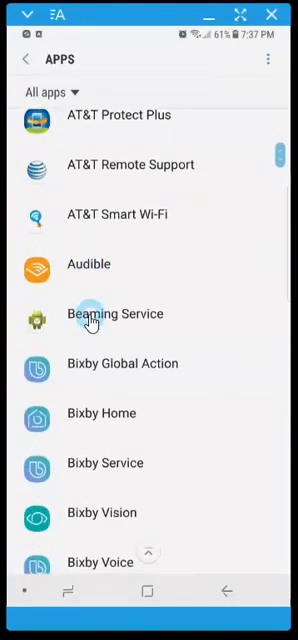
scroll("down", 3)
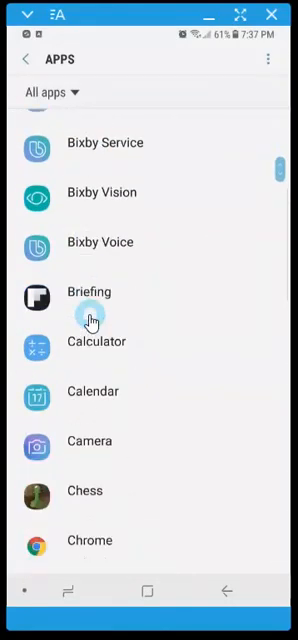
scroll("down", 3)
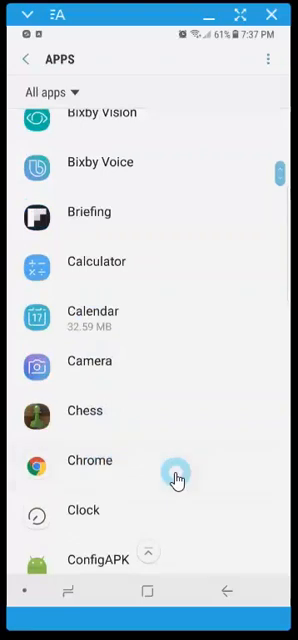
left_click(90, 459)
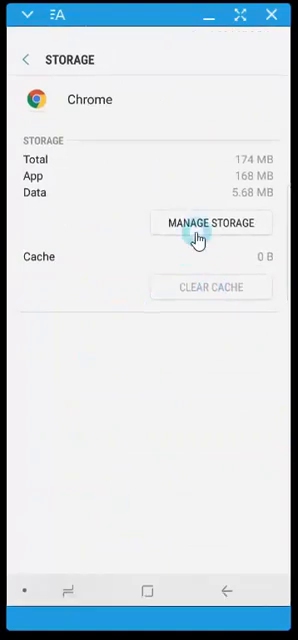
left_click(209, 223)
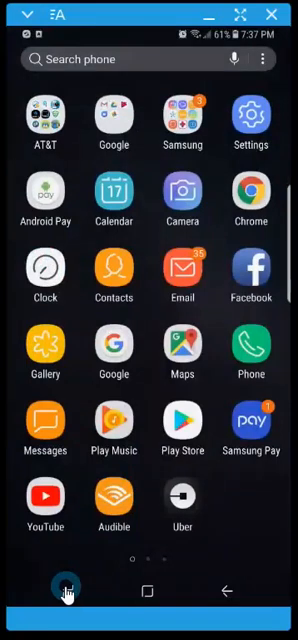
Return home, launch Chrome and enter the driver.t... test site address
left_click(66, 584)
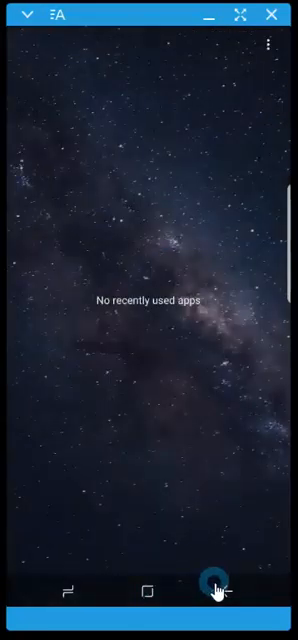
left_click(213, 595)
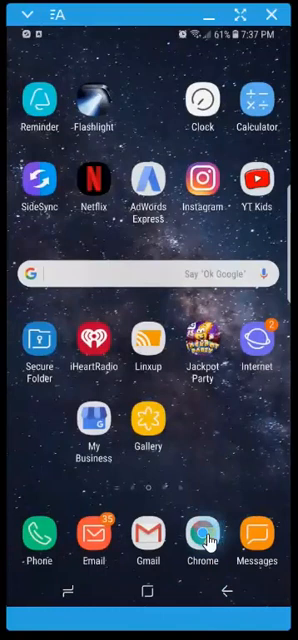
left_click(204, 536)
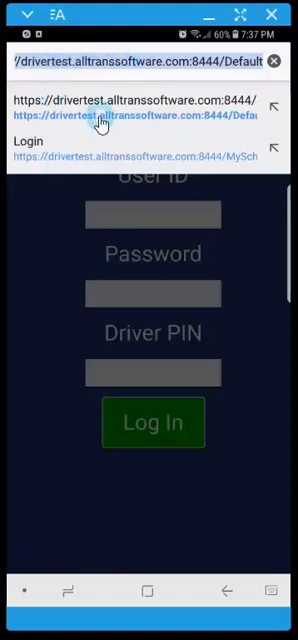
type("driver.t")
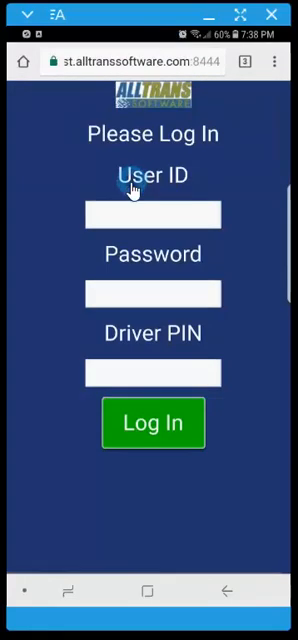
left_click(152, 215)
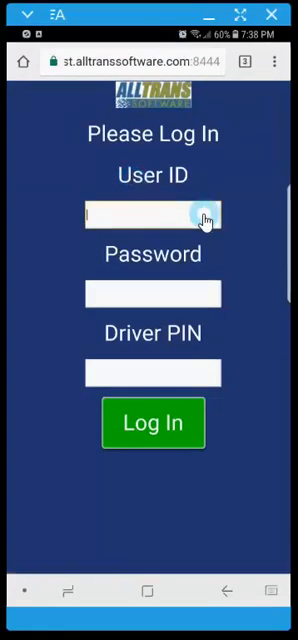
type("a")
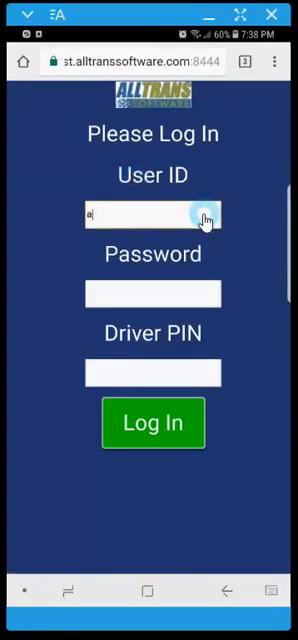
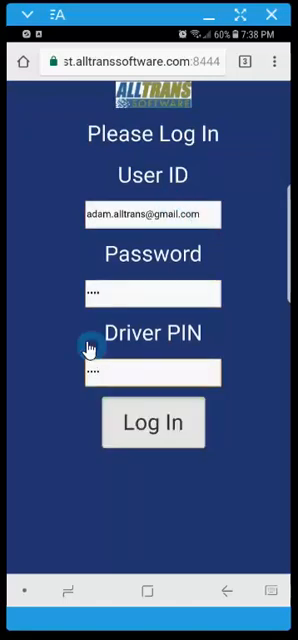
left_click(152, 422)
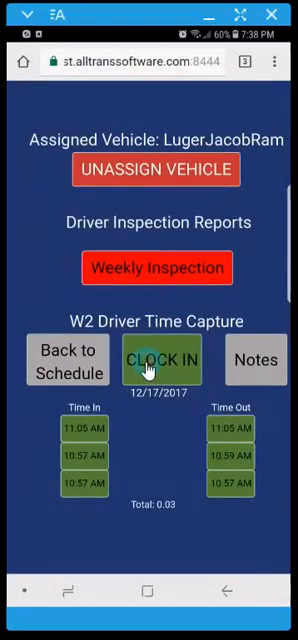
mouse_move(155, 173)
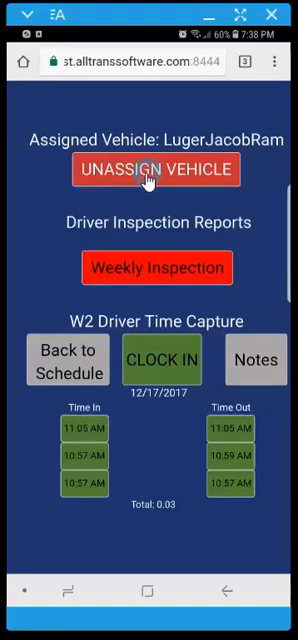
mouse_move(189, 317)
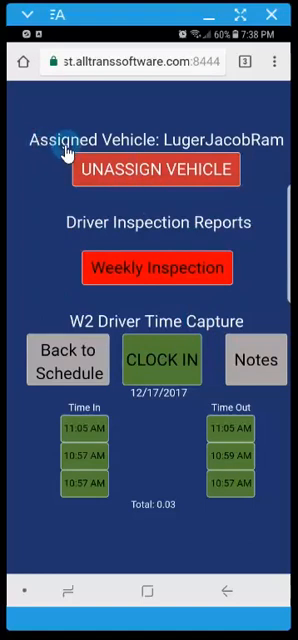
mouse_move(124, 228)
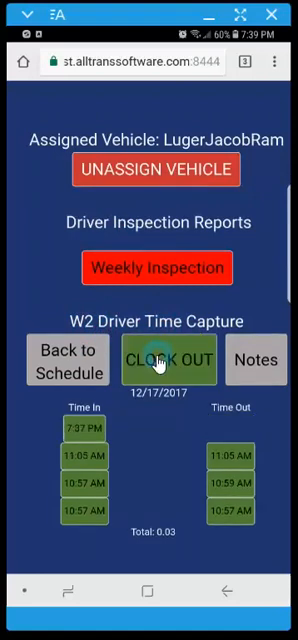
Clock the driver out, completing a 7:37 PM time entry
left_click(161, 360)
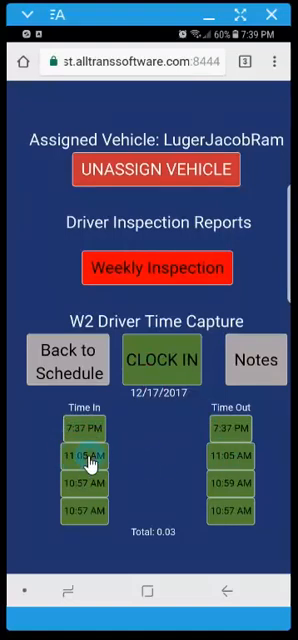
Change the 11:05 AM entry's end time minutes to 15
left_click(80, 456)
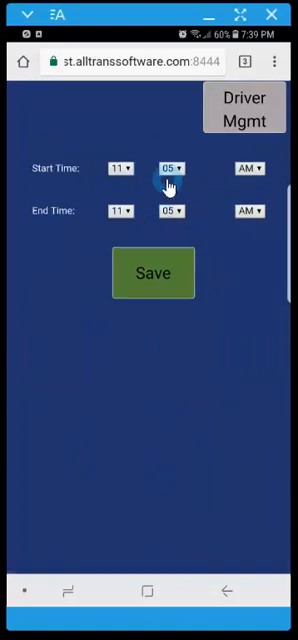
left_click(167, 167)
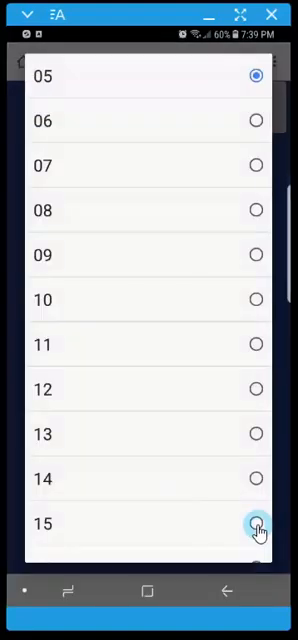
left_click(255, 525)
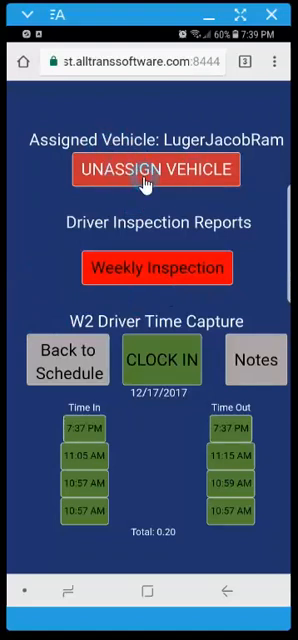
left_click(157, 170)
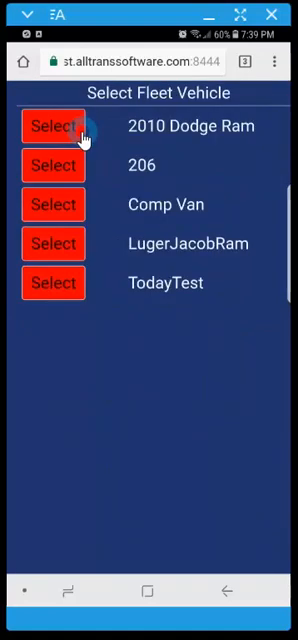
mouse_move(55, 256)
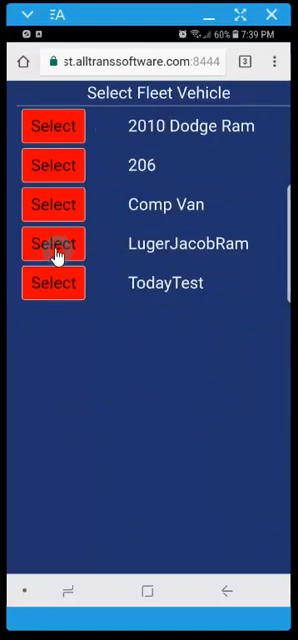
left_click(53, 243)
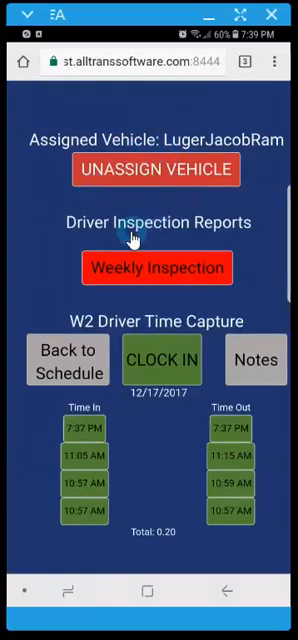
mouse_move(148, 283)
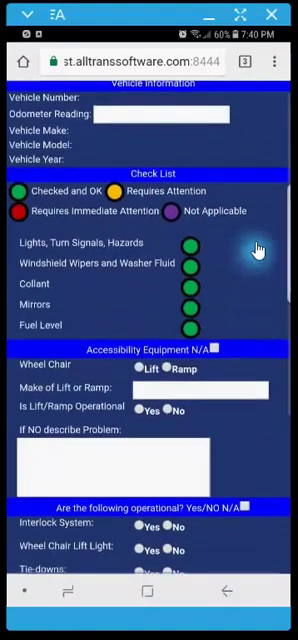
Cancel the weekly inspection form without saving and go to Driver Mgmt
scroll("down", 3)
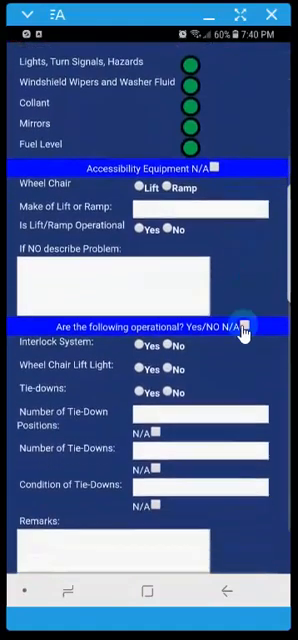
scroll("down", 3)
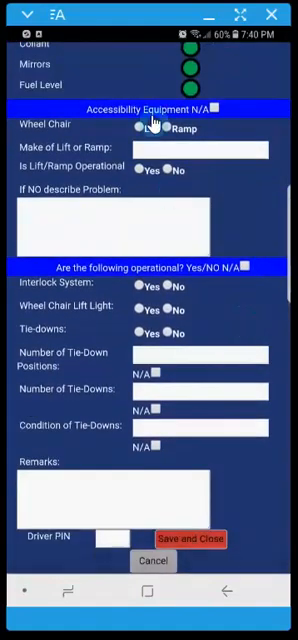
left_click(85, 515)
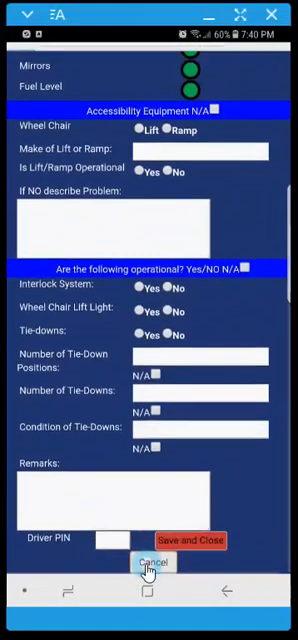
left_click(155, 562)
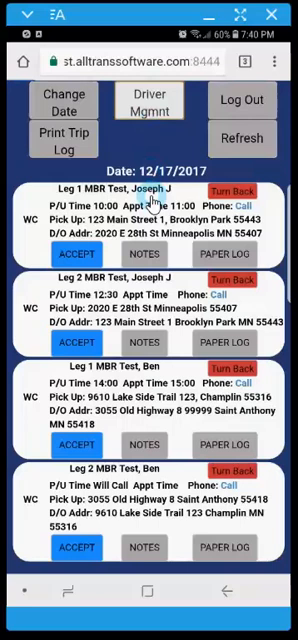
left_click(149, 107)
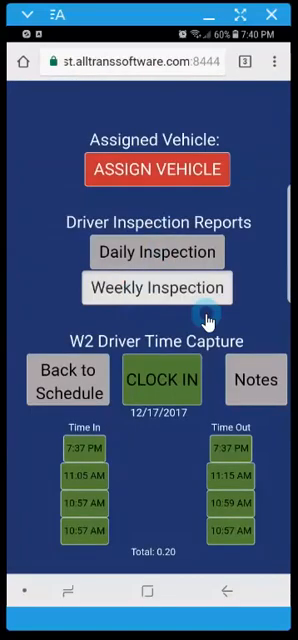
Open the daily inspection, mark Fan Belt red, then return to the schedule
left_click(157, 287)
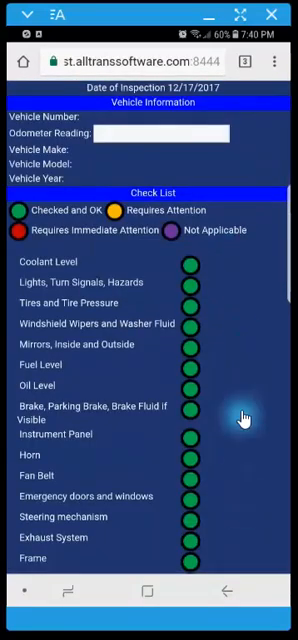
scroll("down", 3)
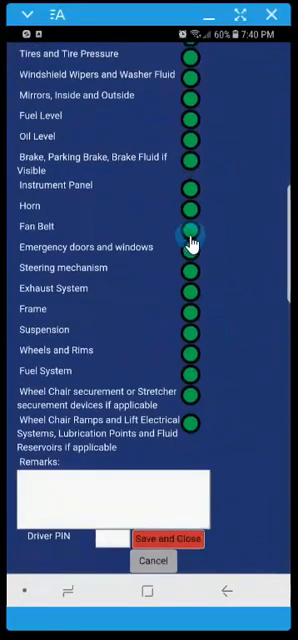
left_click(188, 225)
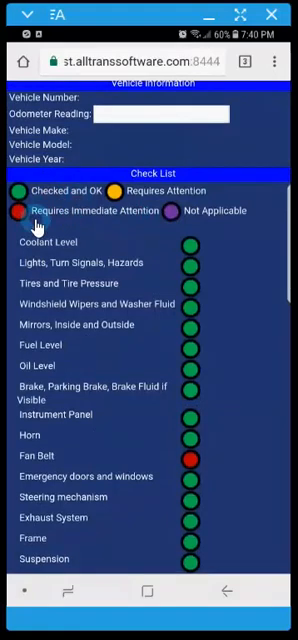
scroll("down", 3)
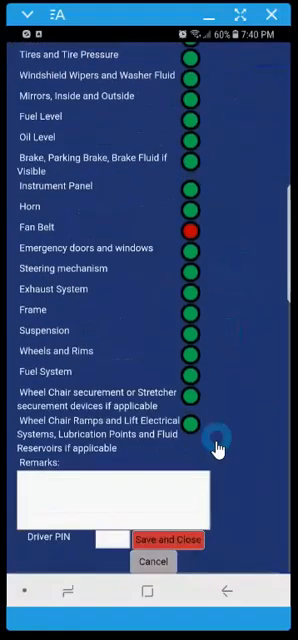
left_click(175, 540)
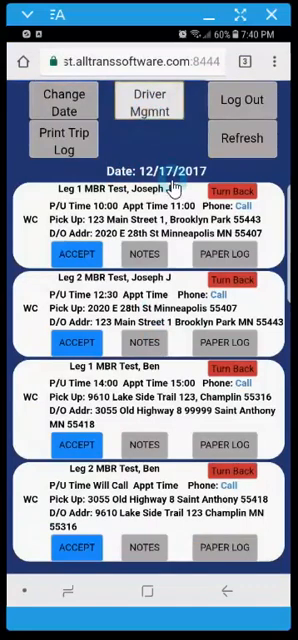
left_click(148, 108)
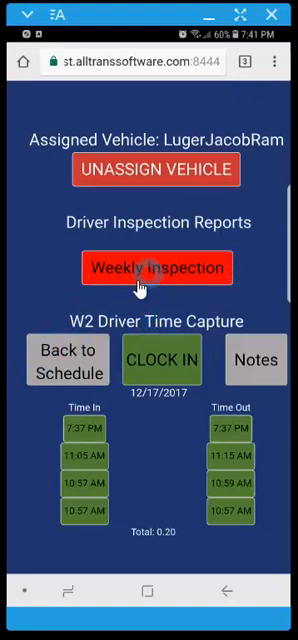
mouse_move(147, 196)
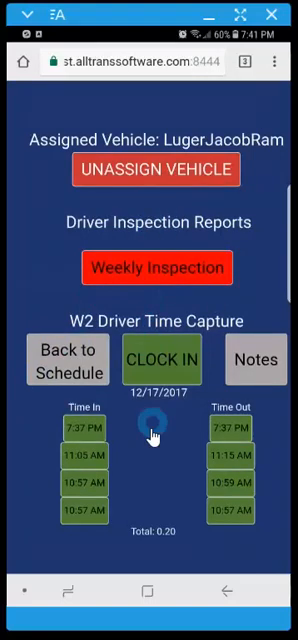
mouse_move(68, 370)
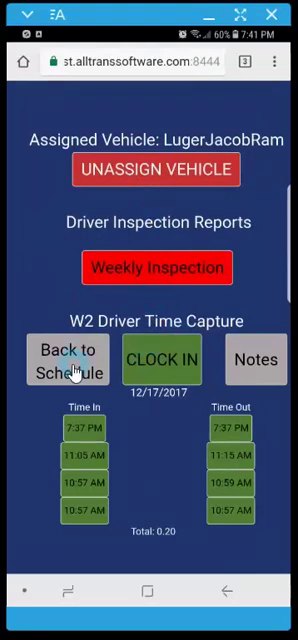
Return to the schedule and view the trip log on the Print Trip Logs page
left_click(70, 372)
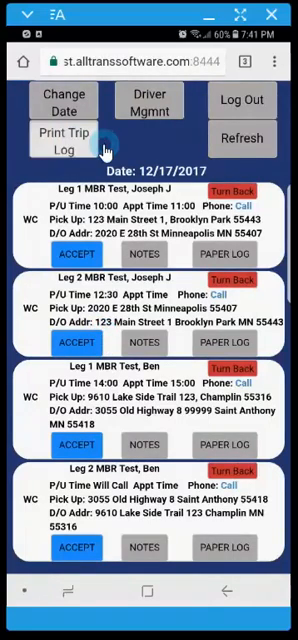
left_click(62, 141)
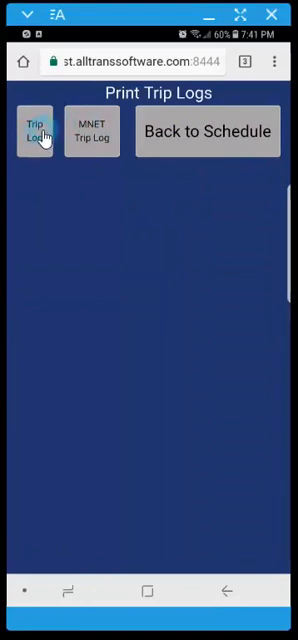
left_click(40, 130)
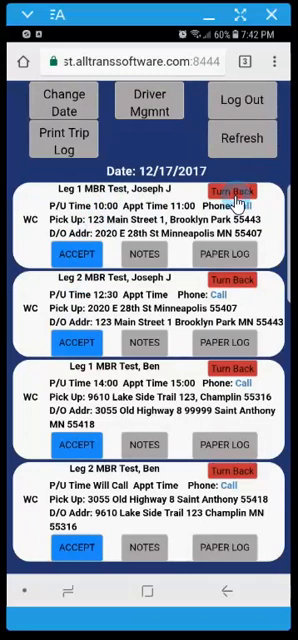
mouse_move(238, 197)
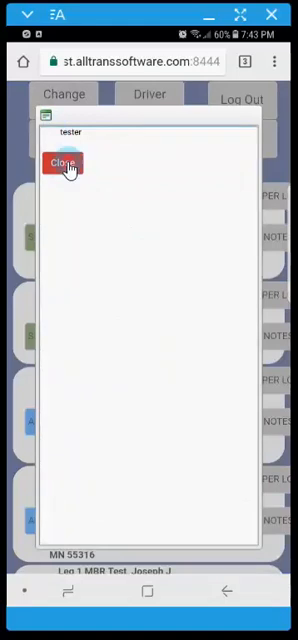
Close the trip log and confirm marking the 10:00 pickup leg as a paper log
left_click(64, 164)
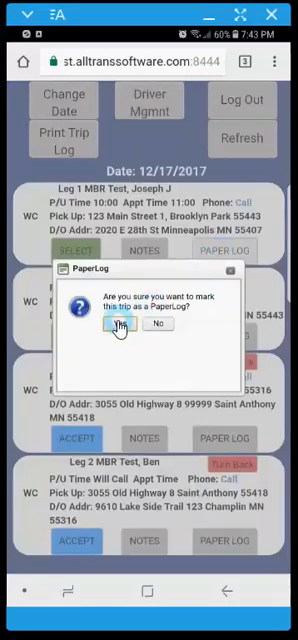
left_click(116, 327)
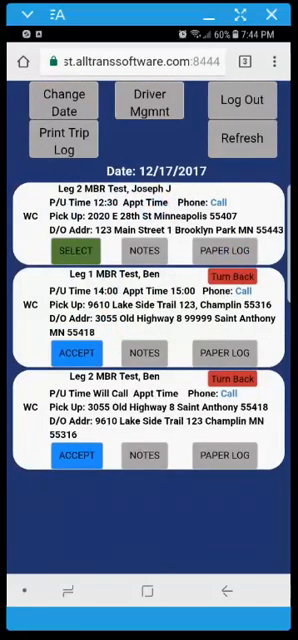
mouse_move(117, 217)
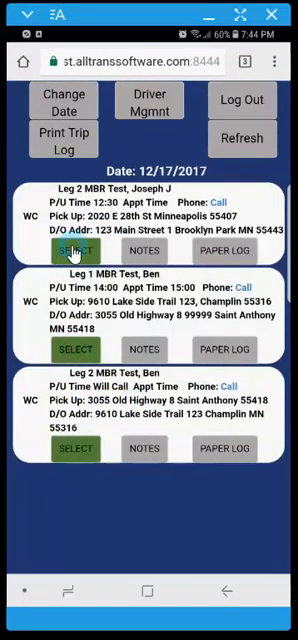
left_click(76, 250)
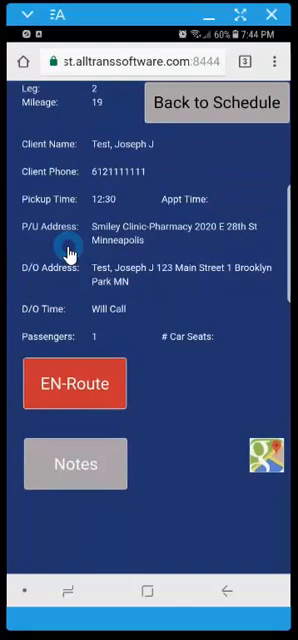
mouse_move(161, 324)
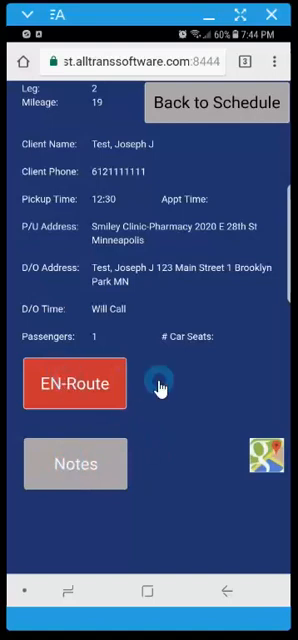
left_click(72, 382)
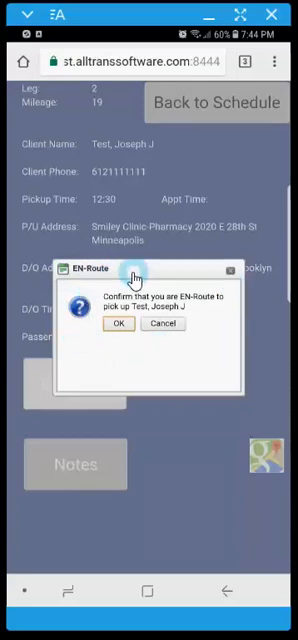
mouse_move(115, 358)
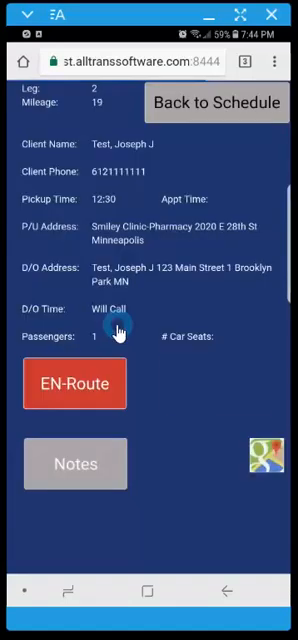
left_click(74, 383)
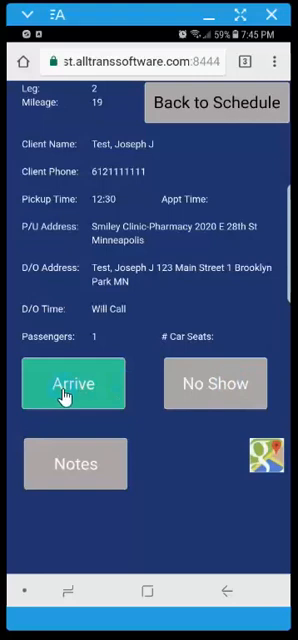
left_click(72, 383)
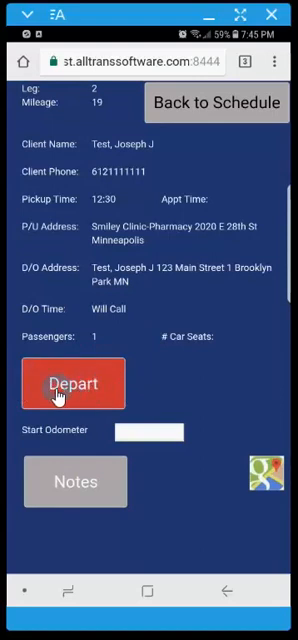
left_click(75, 382)
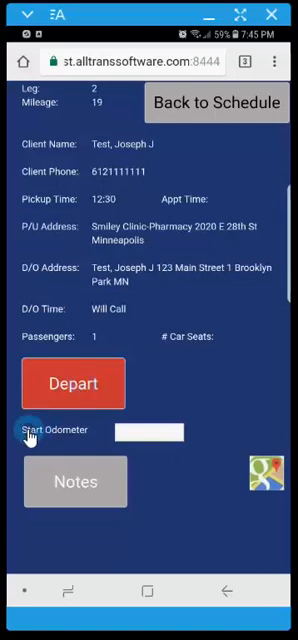
left_click(150, 431)
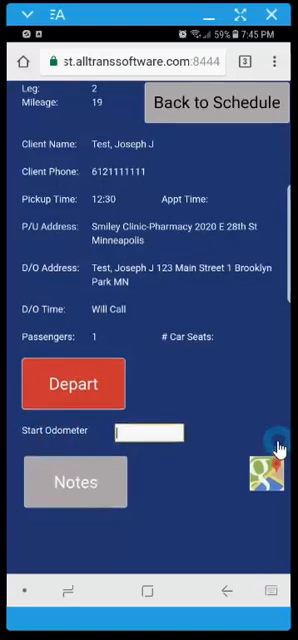
type("100")
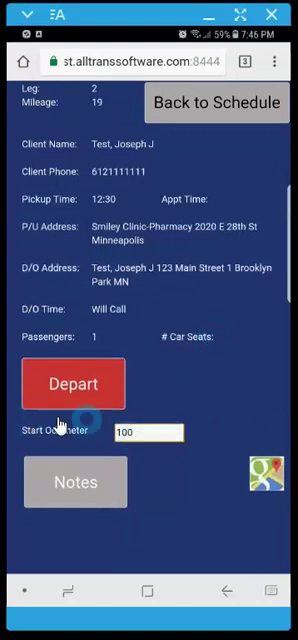
left_click(148, 435)
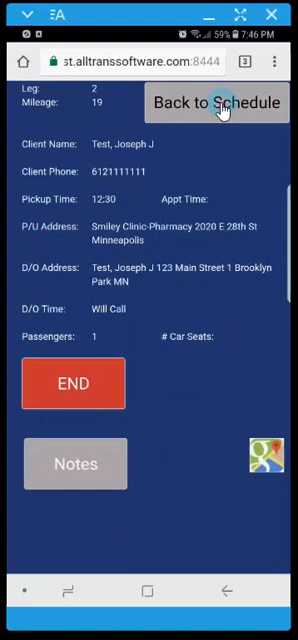
Take Ben Test's 14:00 leg 1 en route, arrived and departed with start odometer 100
left_click(218, 101)
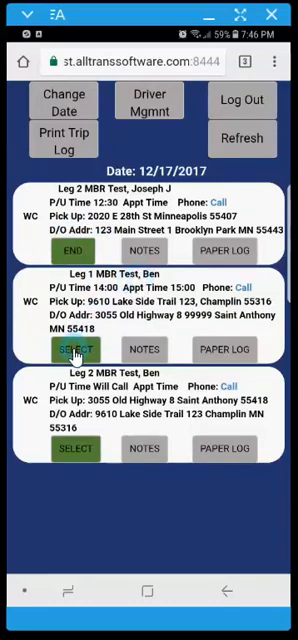
left_click(67, 349)
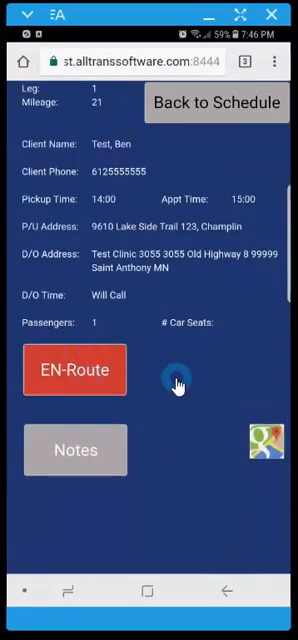
left_click(74, 370)
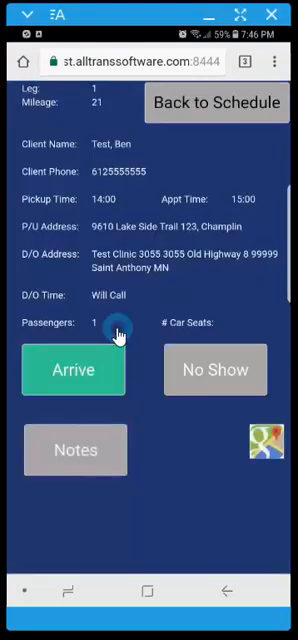
left_click(73, 369)
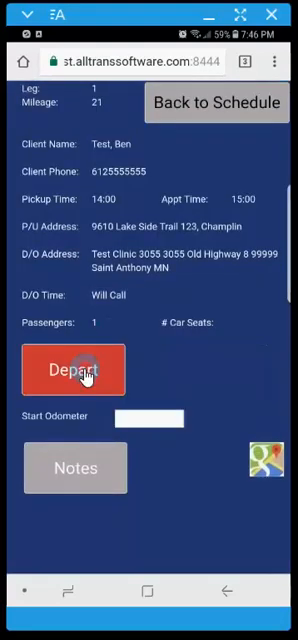
left_click(73, 370)
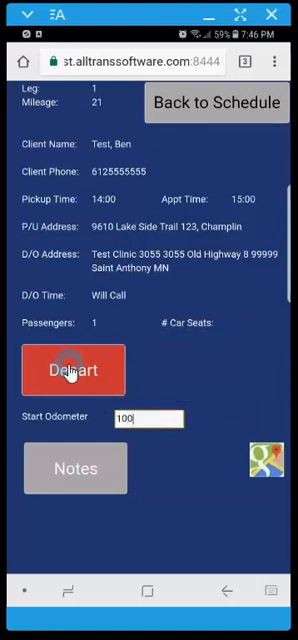
left_click(72, 369)
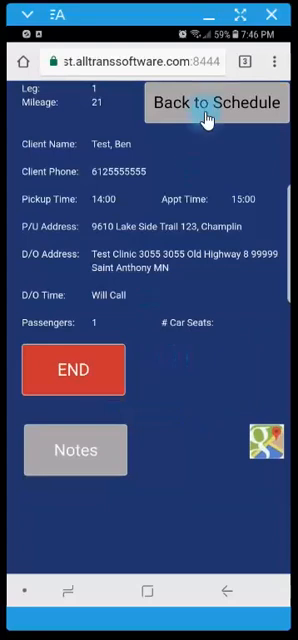
left_click(212, 102)
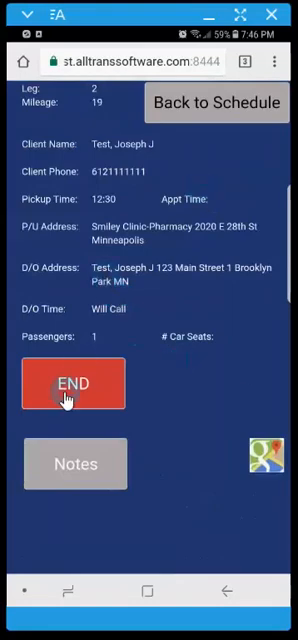
left_click(73, 384)
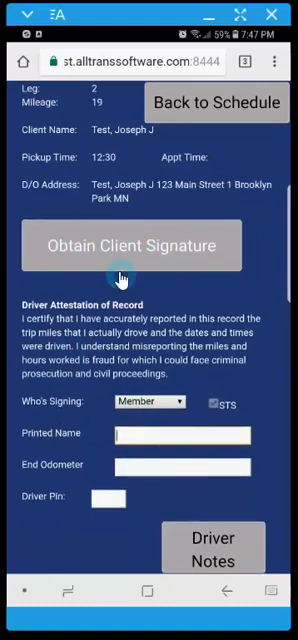
left_click(131, 245)
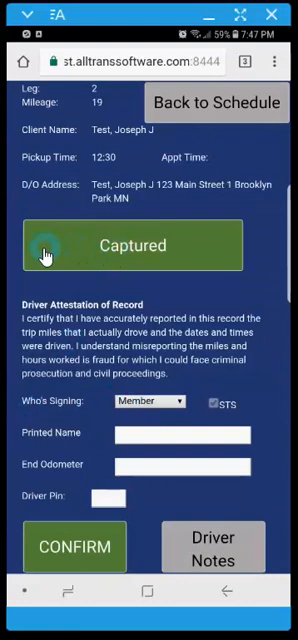
mouse_move(148, 258)
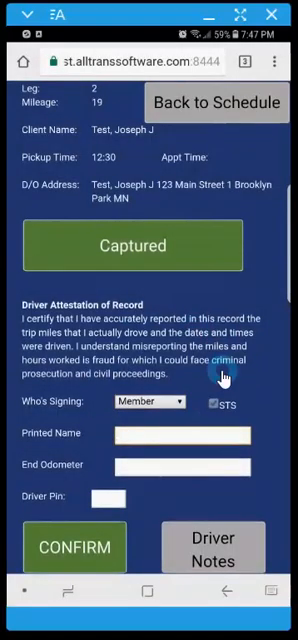
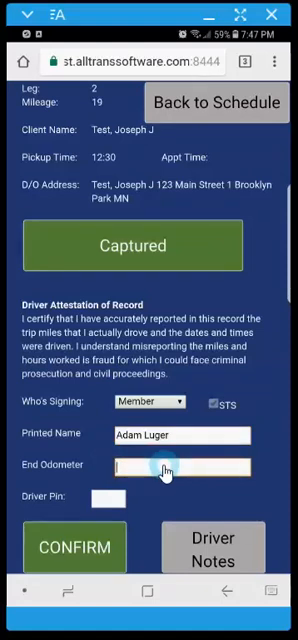
type("150")
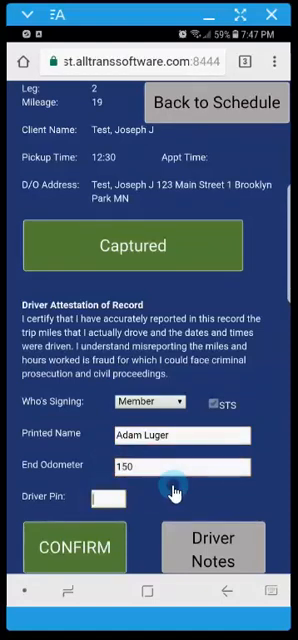
type("4567")
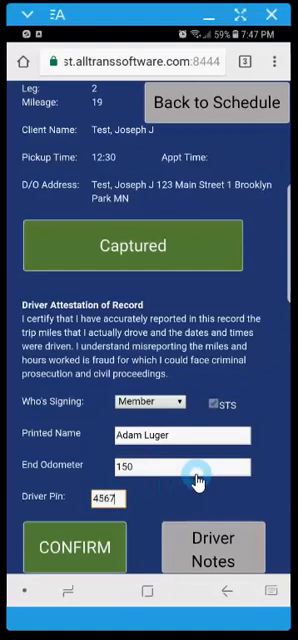
left_click(212, 559)
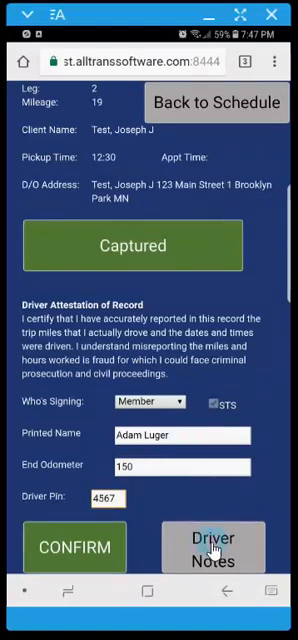
Add the driver note 'narrative for the' to the 12:30 trip
left_click(214, 546)
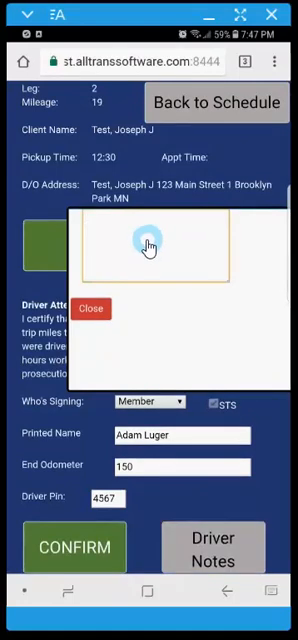
type("narrative for the trip")
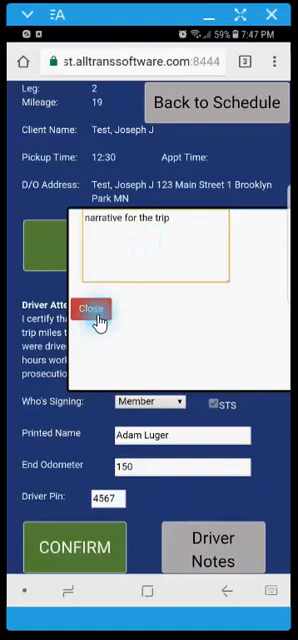
left_click(98, 309)
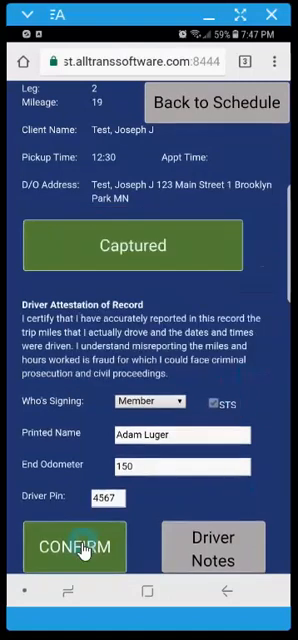
Submit the 12:30 trip's end attestation and begin ending Ben Test's leg 1
left_click(72, 547)
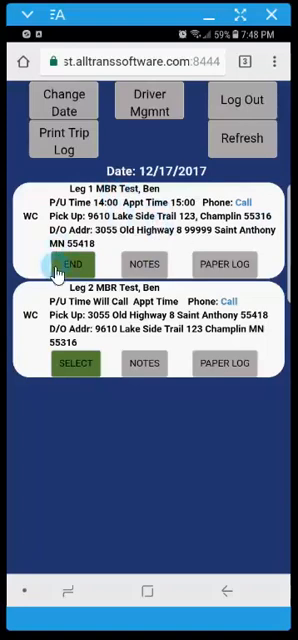
left_click(71, 264)
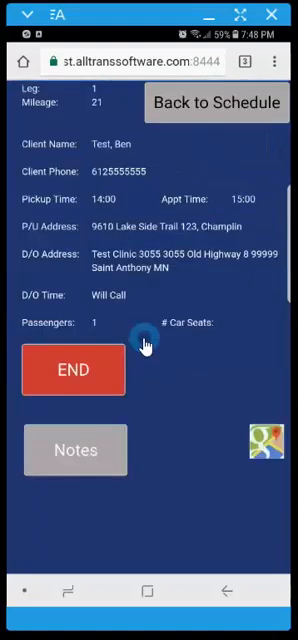
left_click(72, 369)
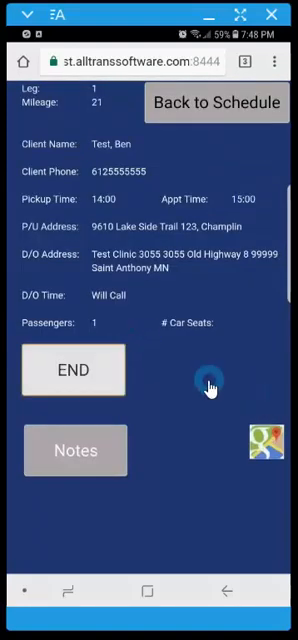
left_click(72, 370)
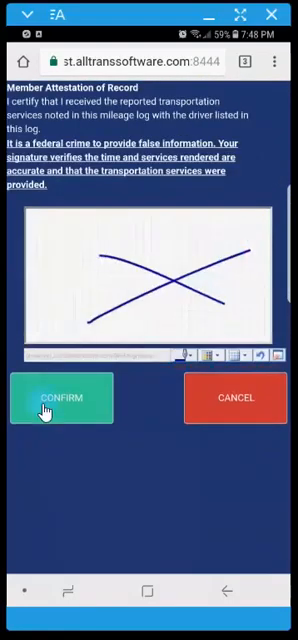
left_click(65, 398)
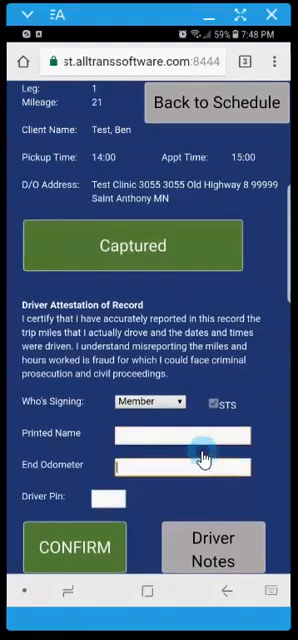
type("150")
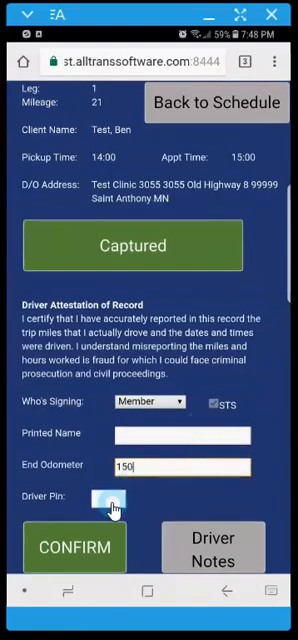
type("4567")
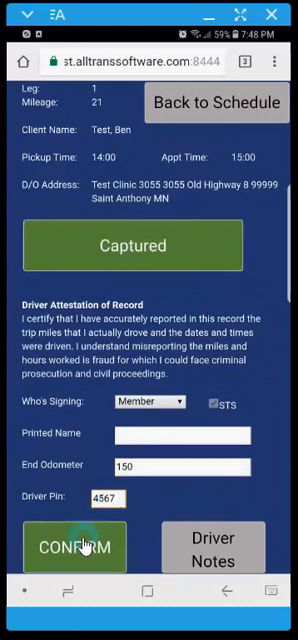
left_click(75, 554)
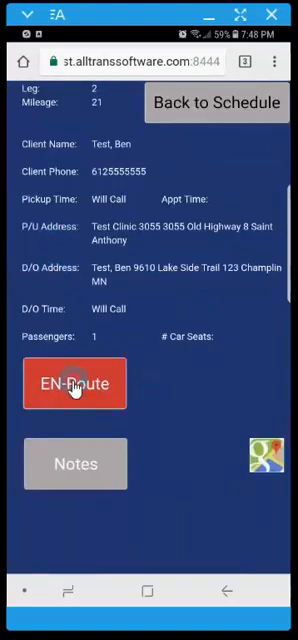
Take Ben Test's leg 2 en route, arrived and departed with start odometer 150
left_click(74, 382)
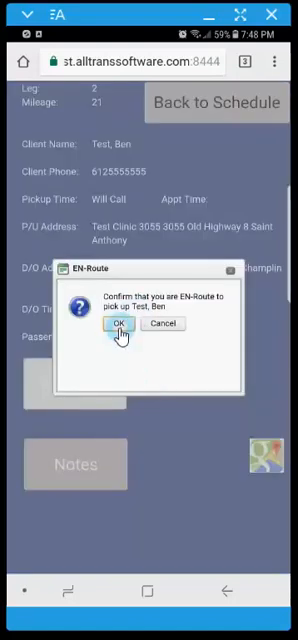
left_click(116, 323)
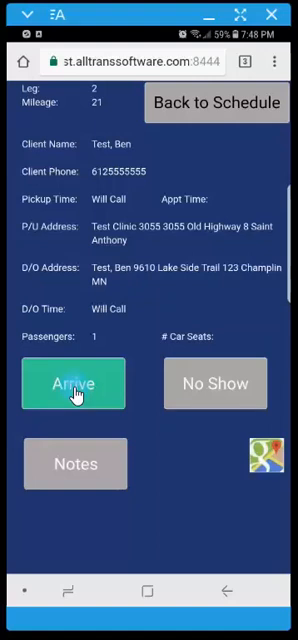
left_click(72, 383)
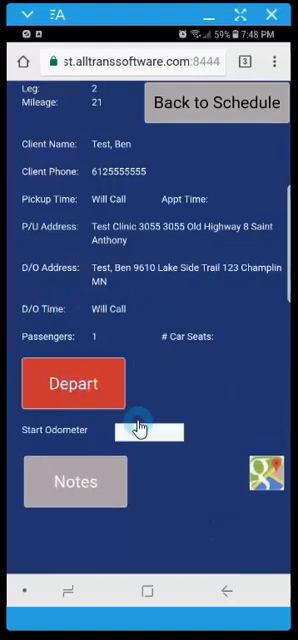
type("150")
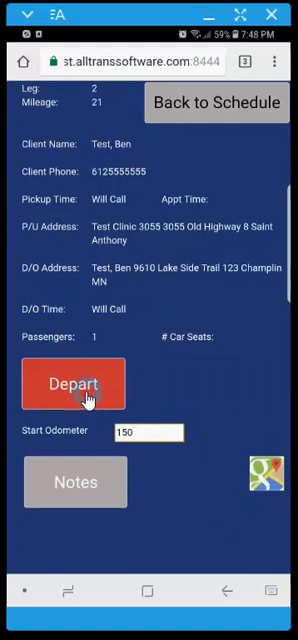
left_click(72, 385)
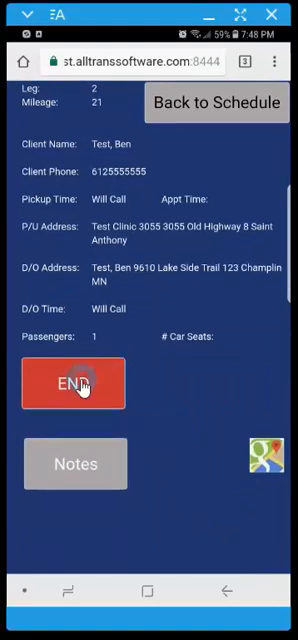
End Ben Test's leg 2 with member signature, printed name Adam and end odometer 200
left_click(71, 383)
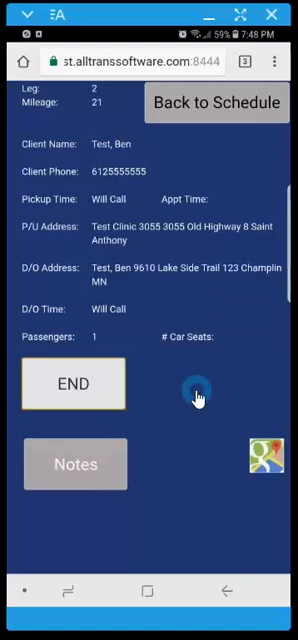
left_click(71, 384)
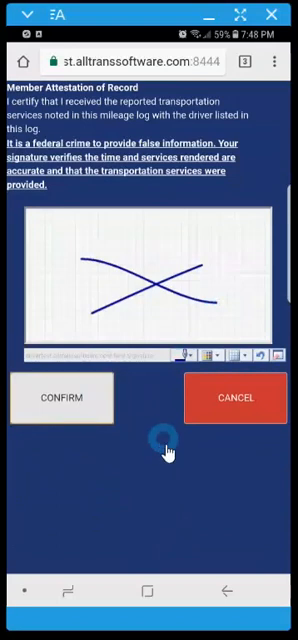
left_click(59, 398)
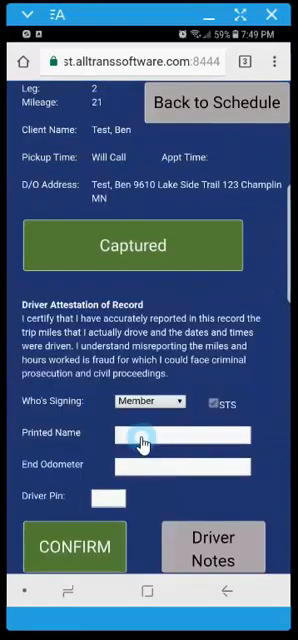
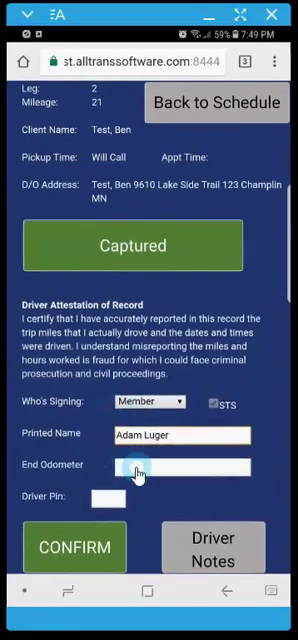
type("200")
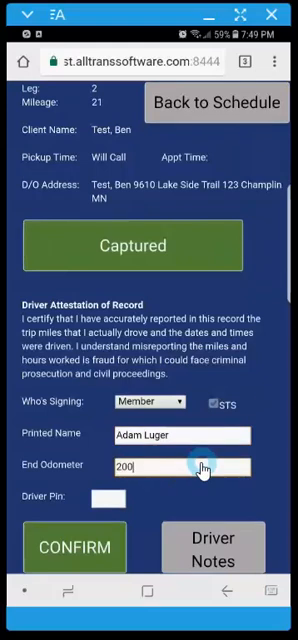
mouse_move(60, 465)
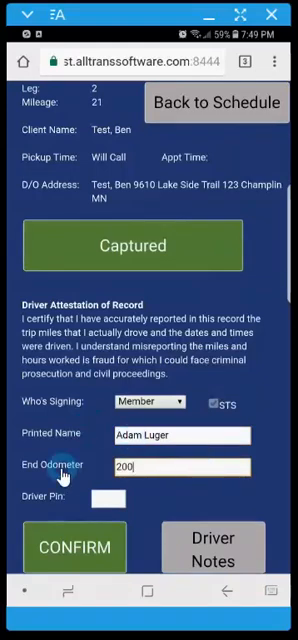
left_click(73, 547)
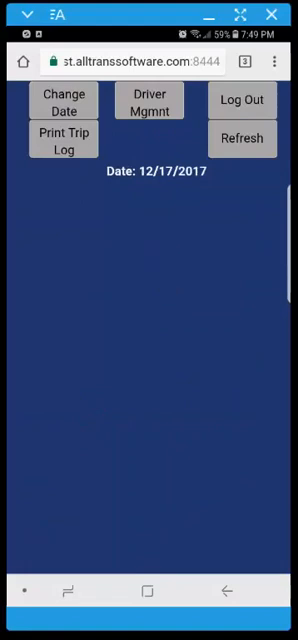
left_click(98, 230)
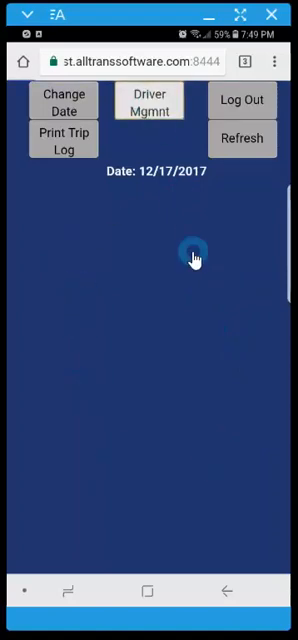
left_click(148, 105)
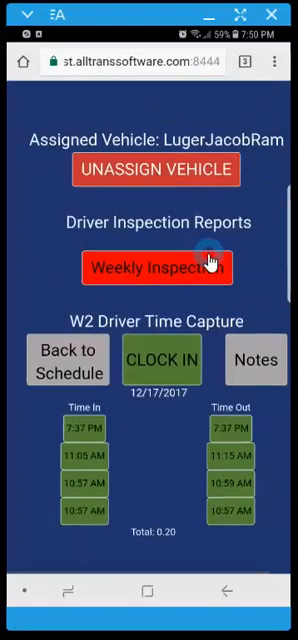
left_click(168, 360)
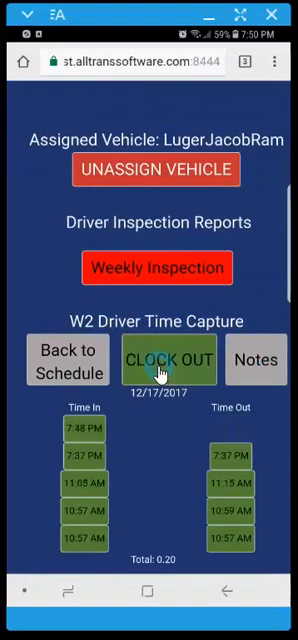
left_click(166, 360)
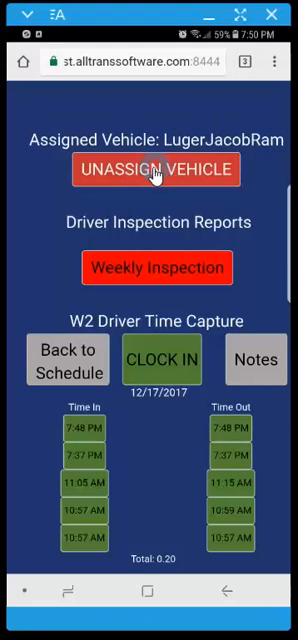
left_click(156, 169)
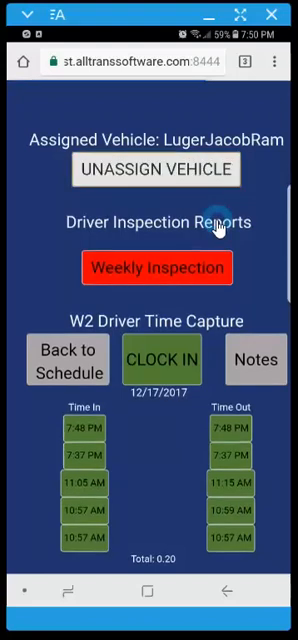
left_click(149, 170)
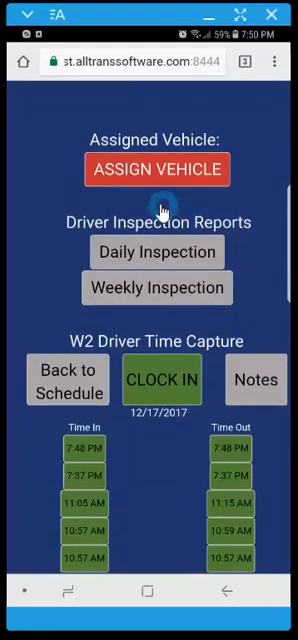